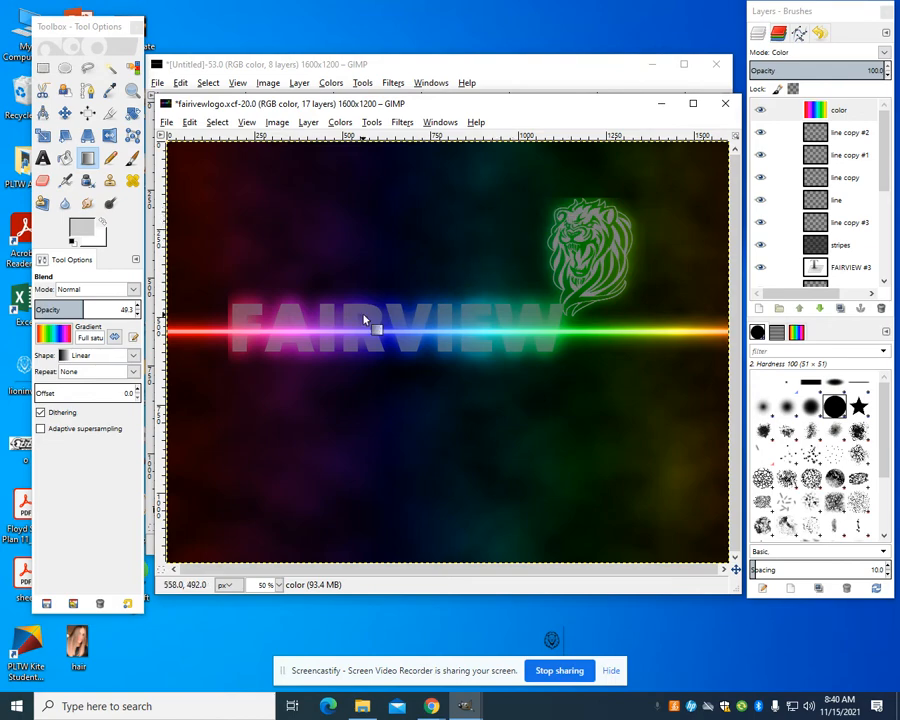
mouse_move(540, 80)
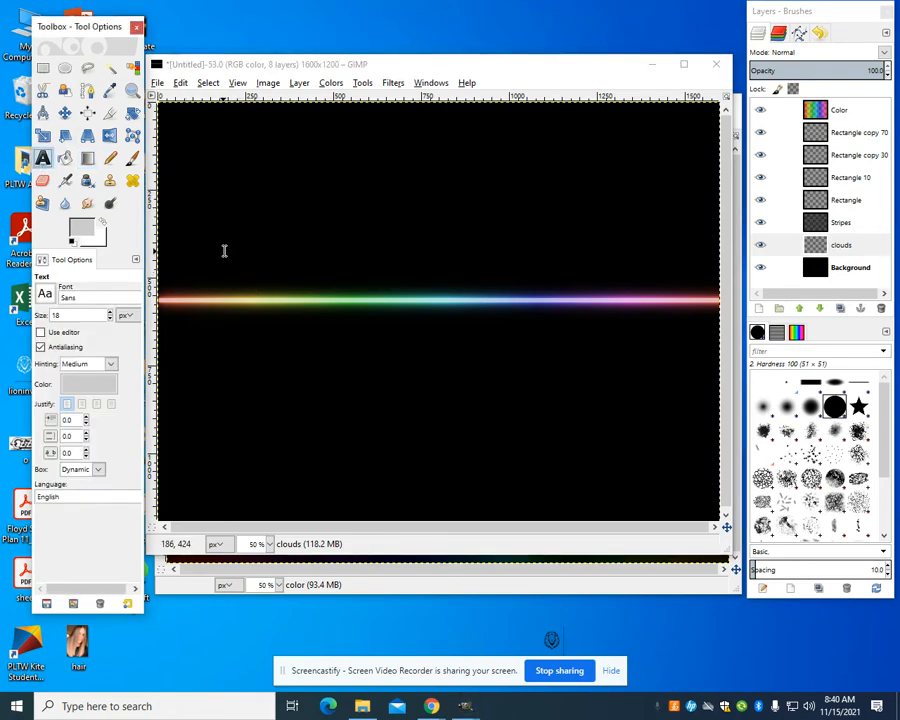
- Add a TEST TEST text box over the light streak at font size 150
left_click_drag(204, 228, 590, 400)
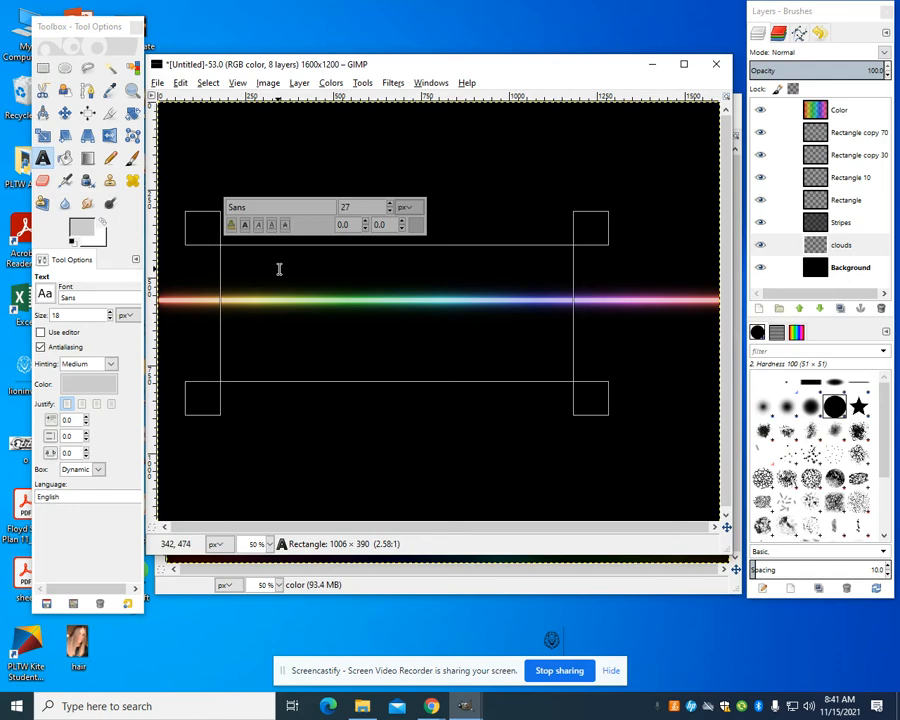
type("TEST TEST")
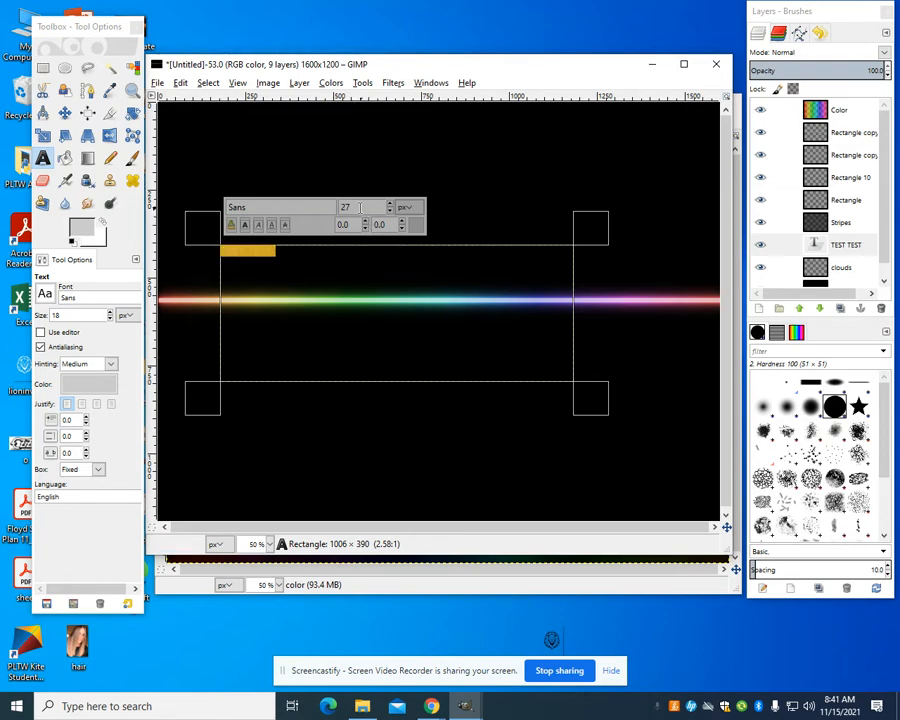
type("10")
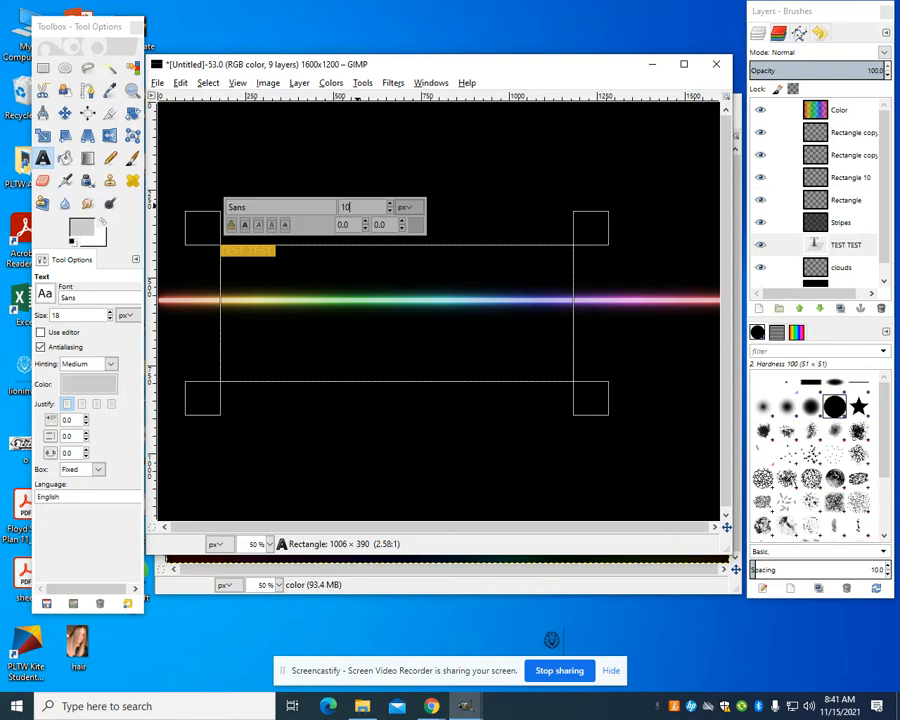
type("100")
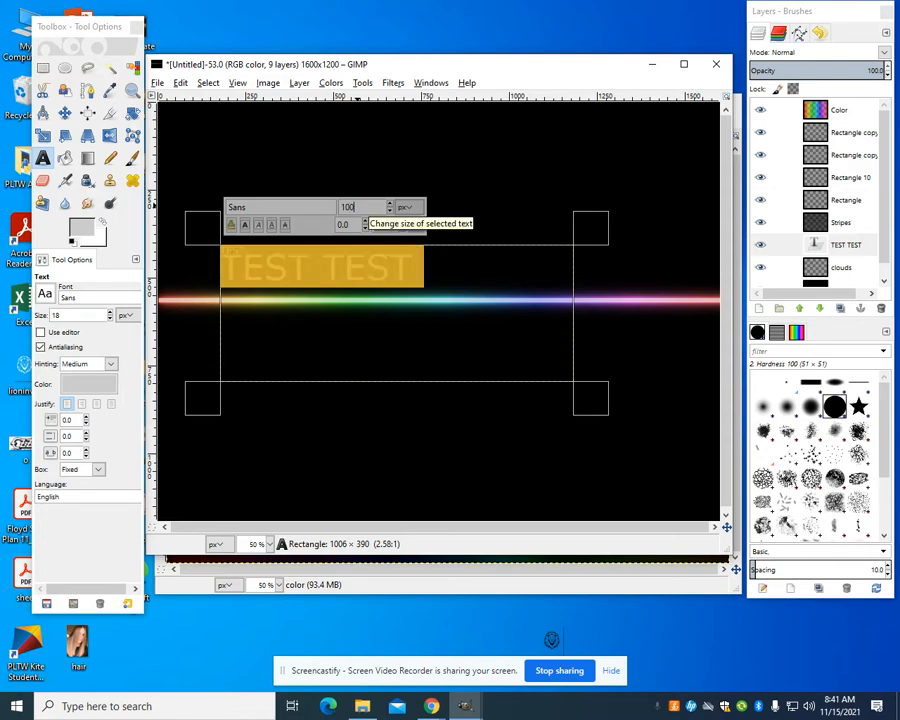
type("150")
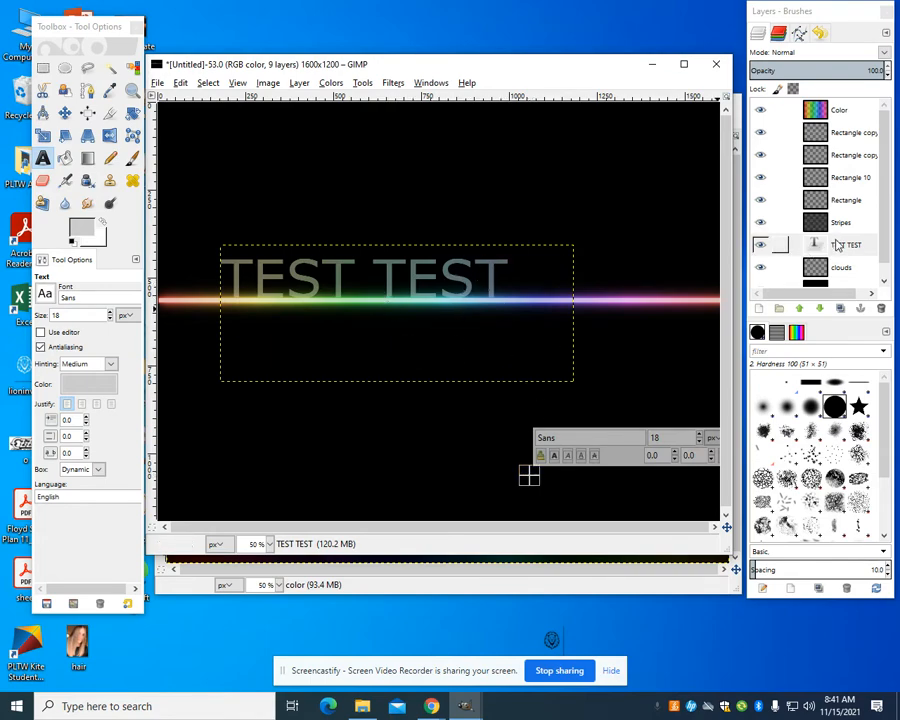
- Duplicate the TEST TEST text layer and Gaussian-blur the copy at 30 pixels
right_click(850, 244)
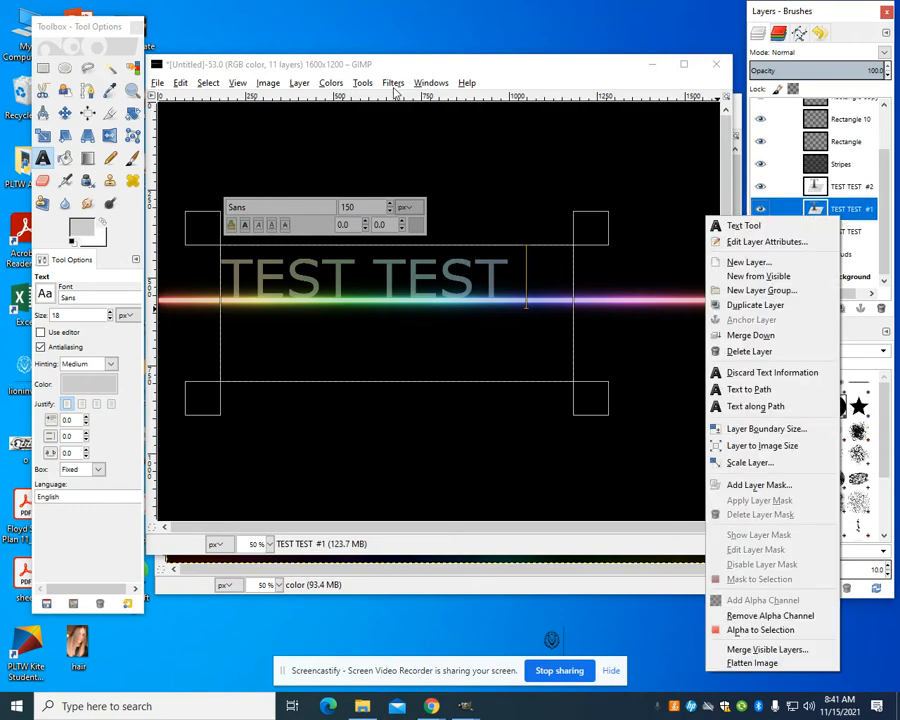
left_click(392, 82)
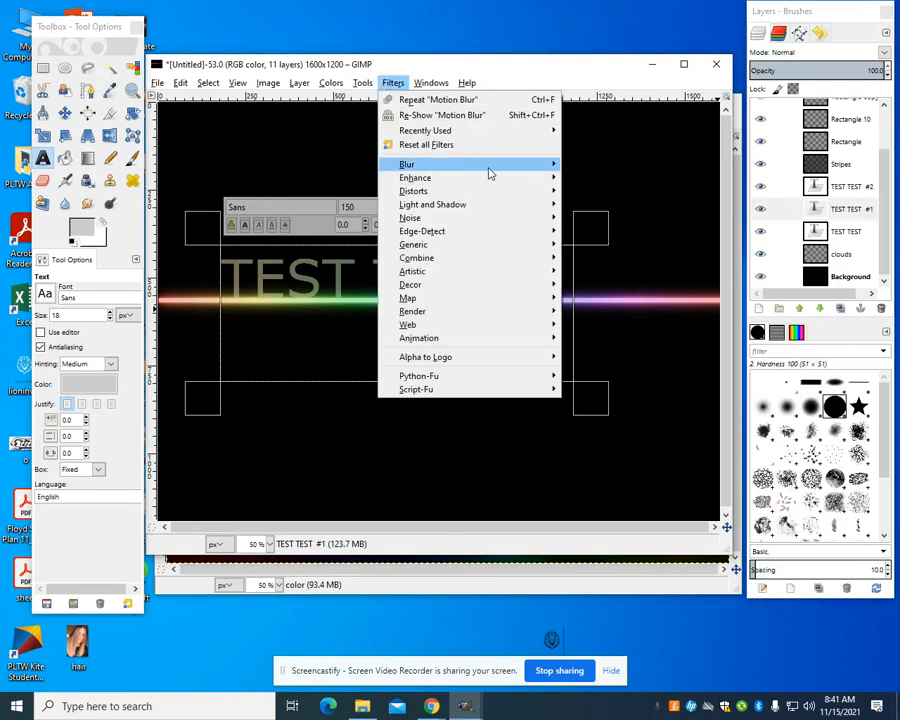
left_click(420, 164)
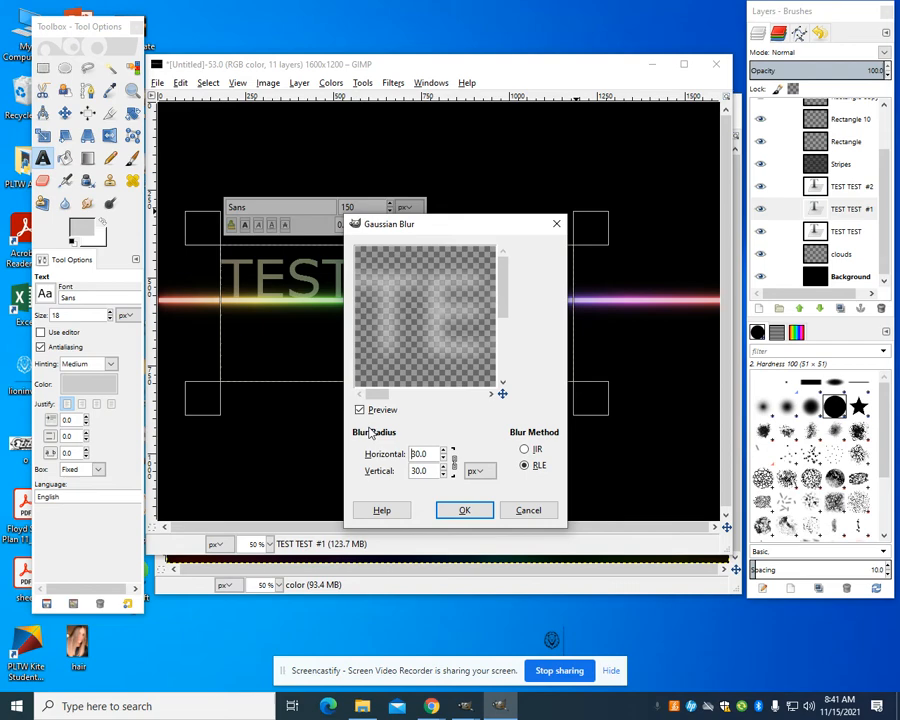
left_click(464, 510)
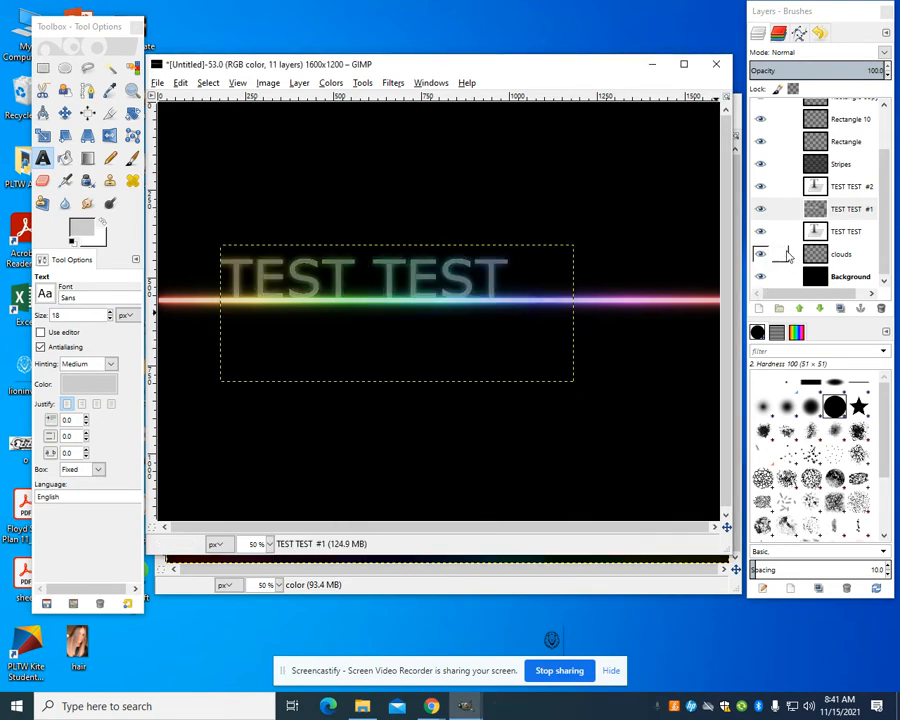
- Duplicate the text again and Gaussian-blur the second copy at 70 pixels
right_click(844, 186)
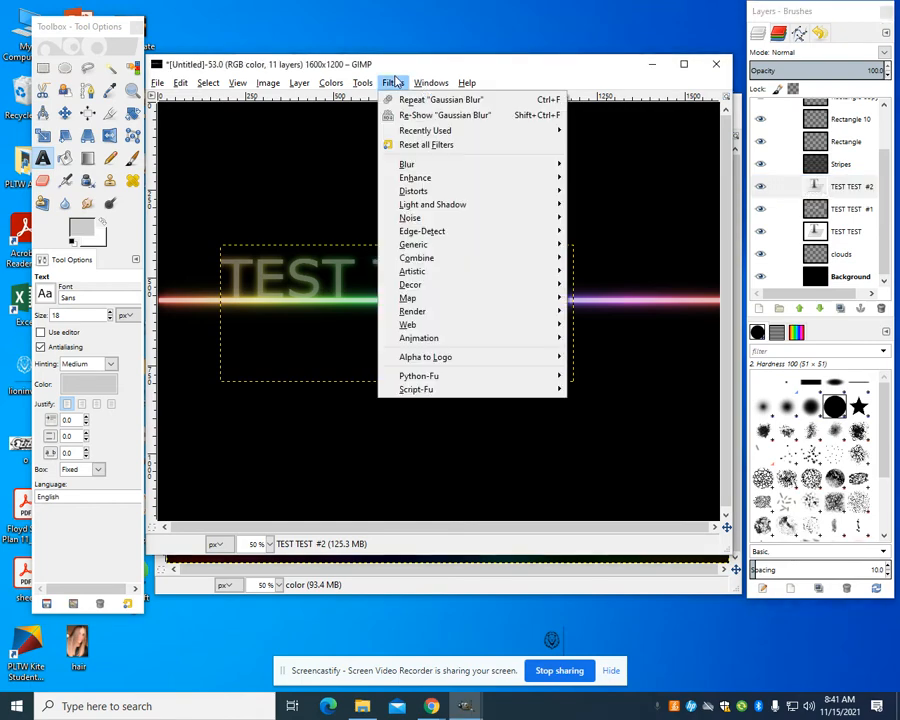
mouse_move(408, 164)
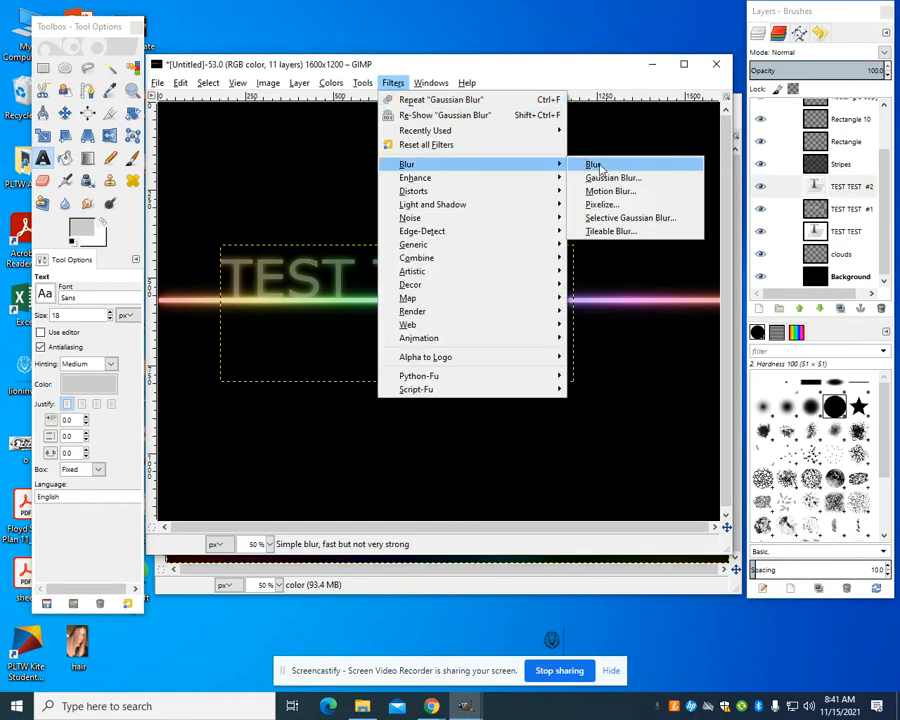
left_click(612, 176)
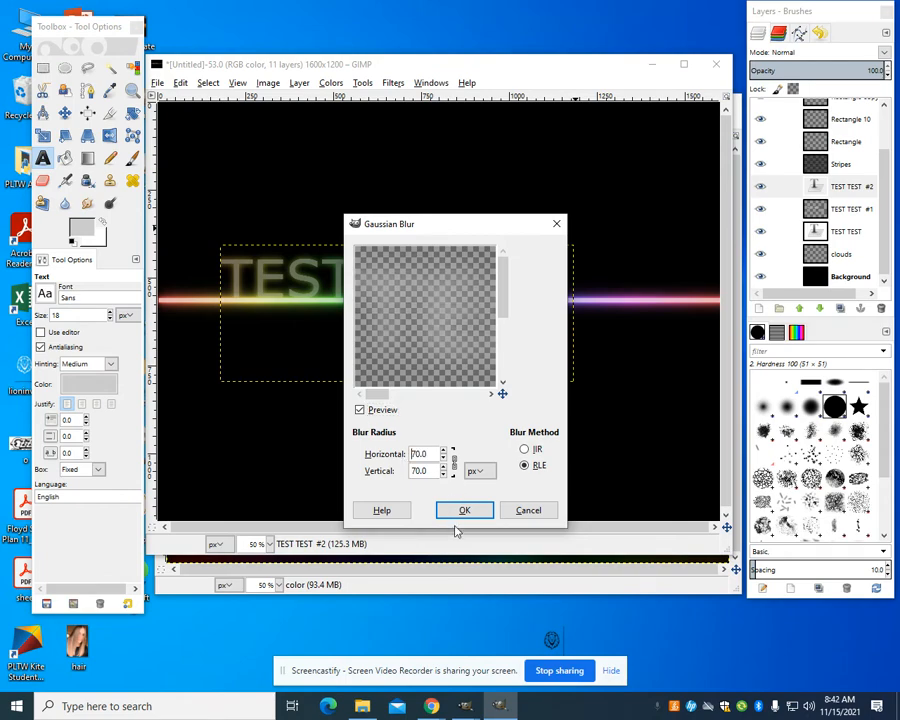
left_click(464, 510)
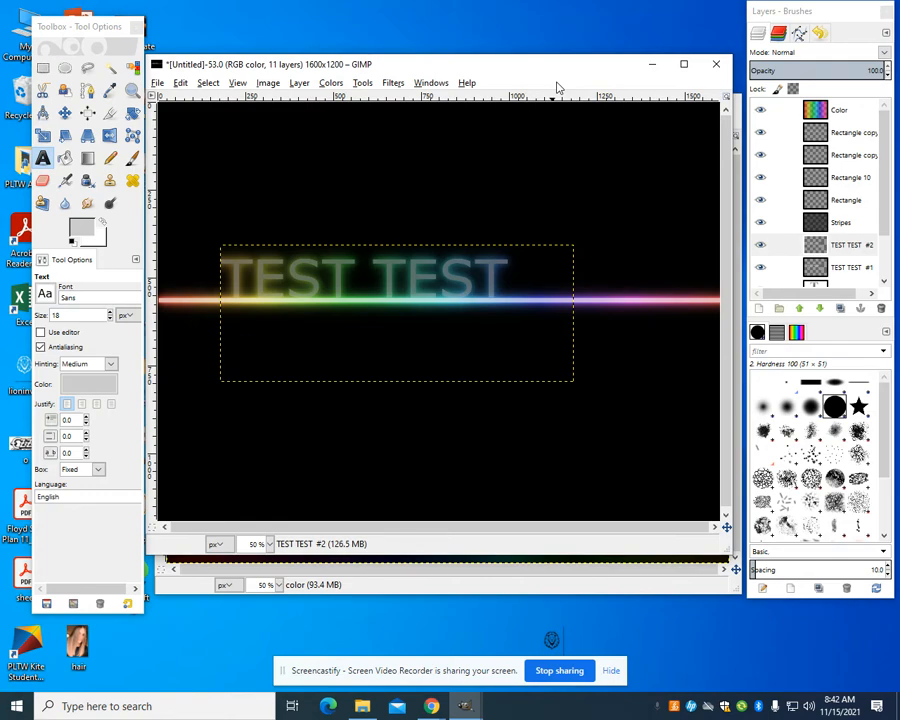
mouse_move(198, 84)
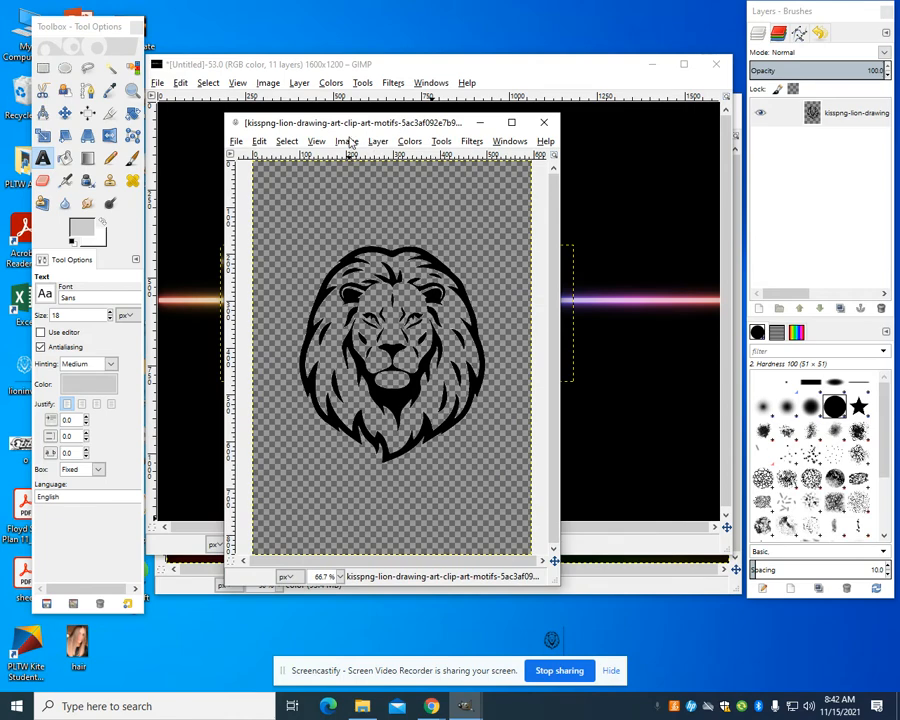
- Value-invert the lion clip-art so the black drawing turns white
left_click(344, 140)
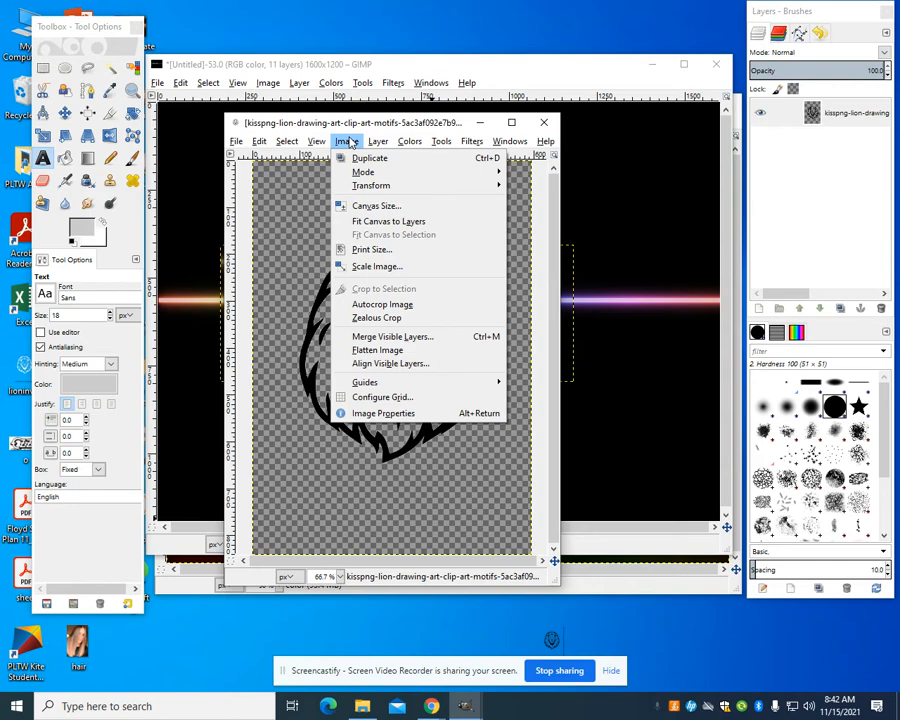
left_click(408, 140)
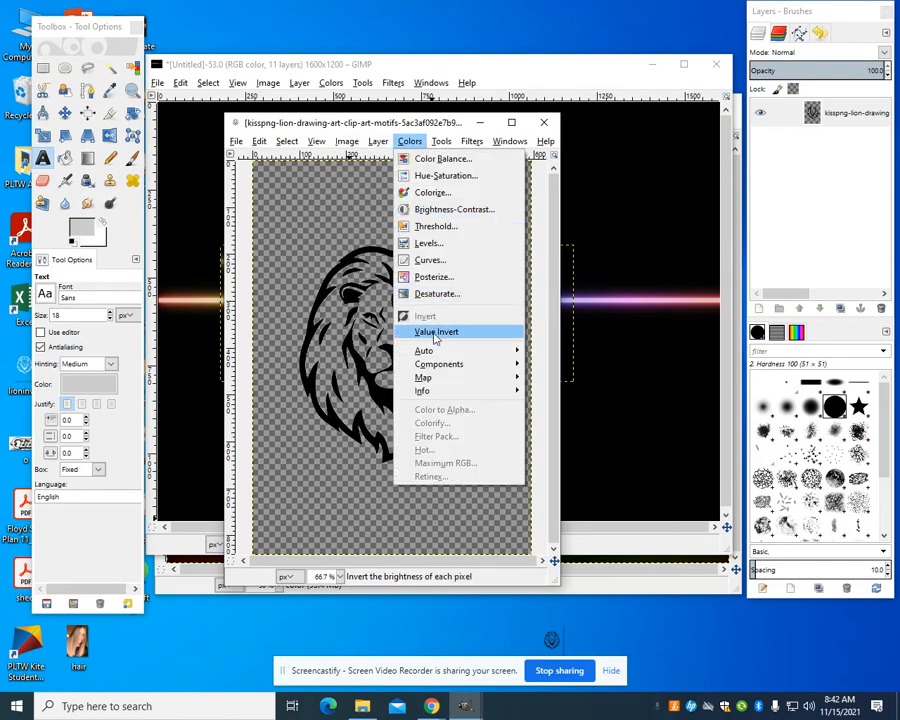
left_click(436, 332)
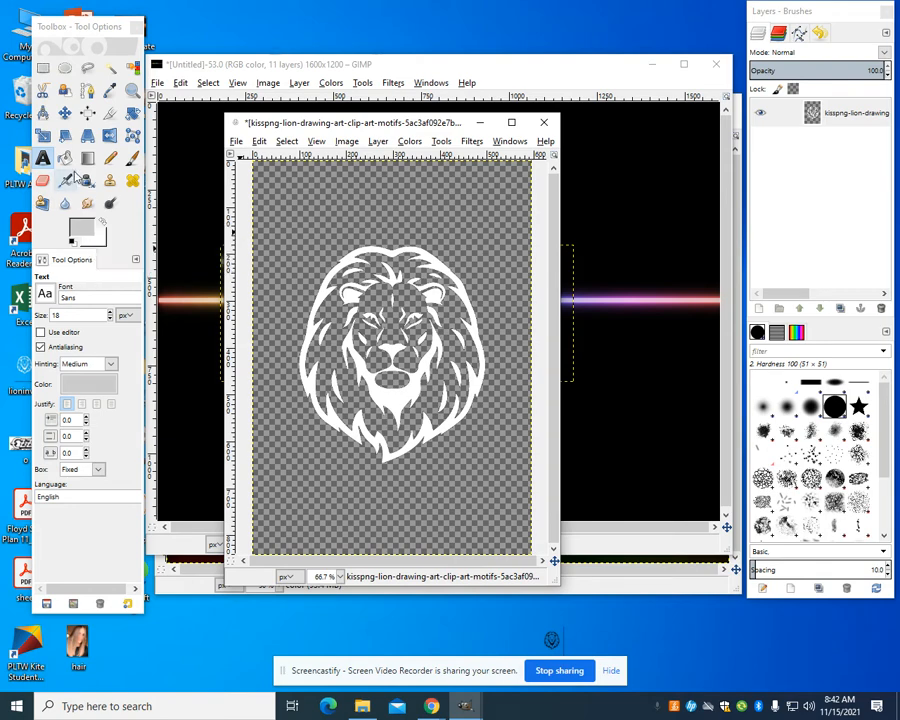
- Bucket-fill each region of the lion with the grey foreground colour
left_click(64, 158)
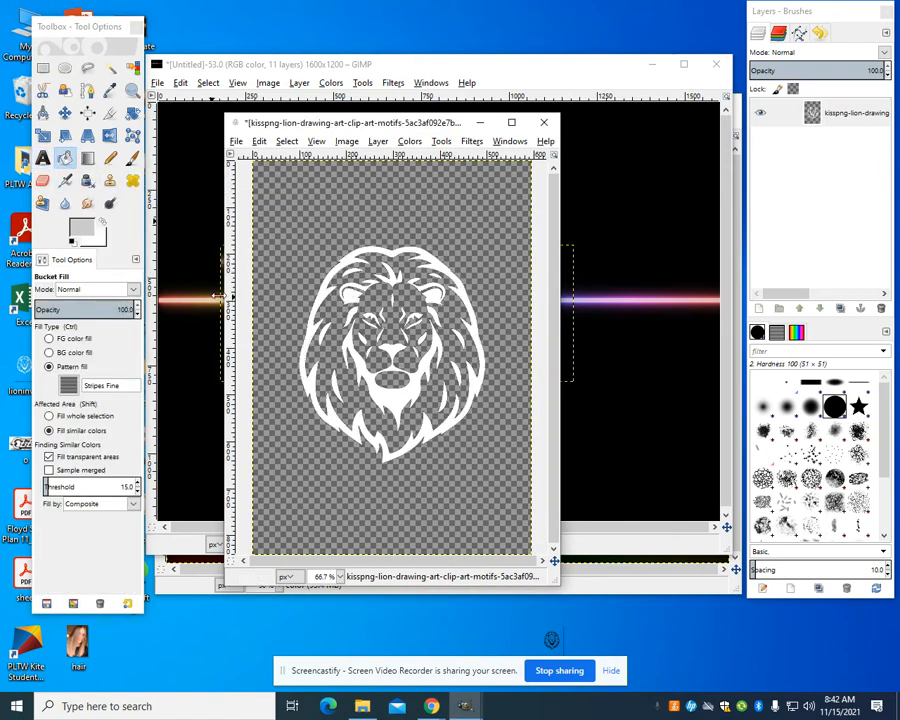
left_click(48, 338)
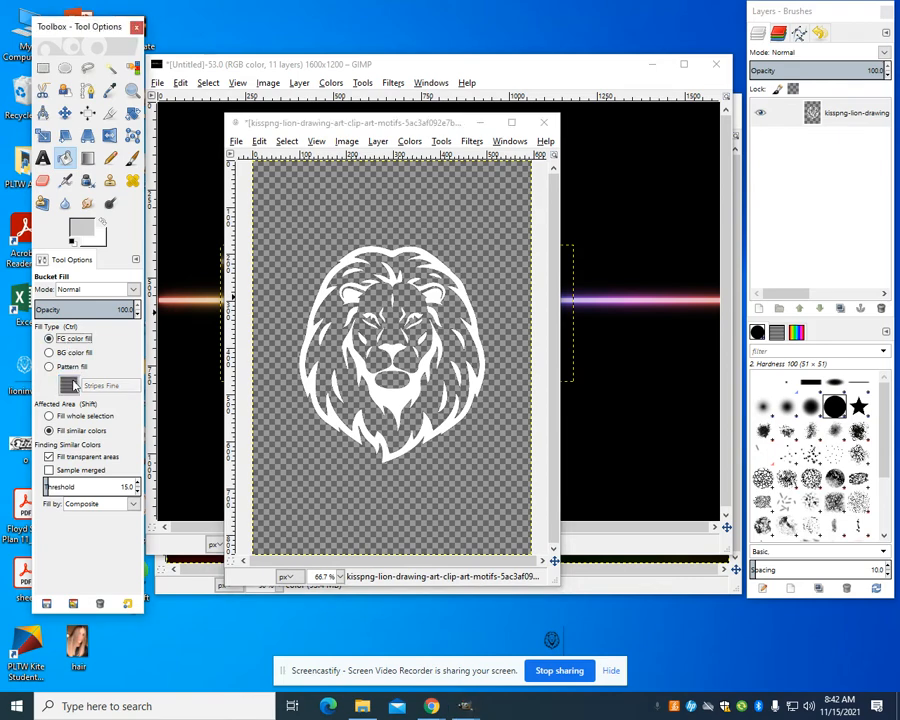
left_click(350, 304)
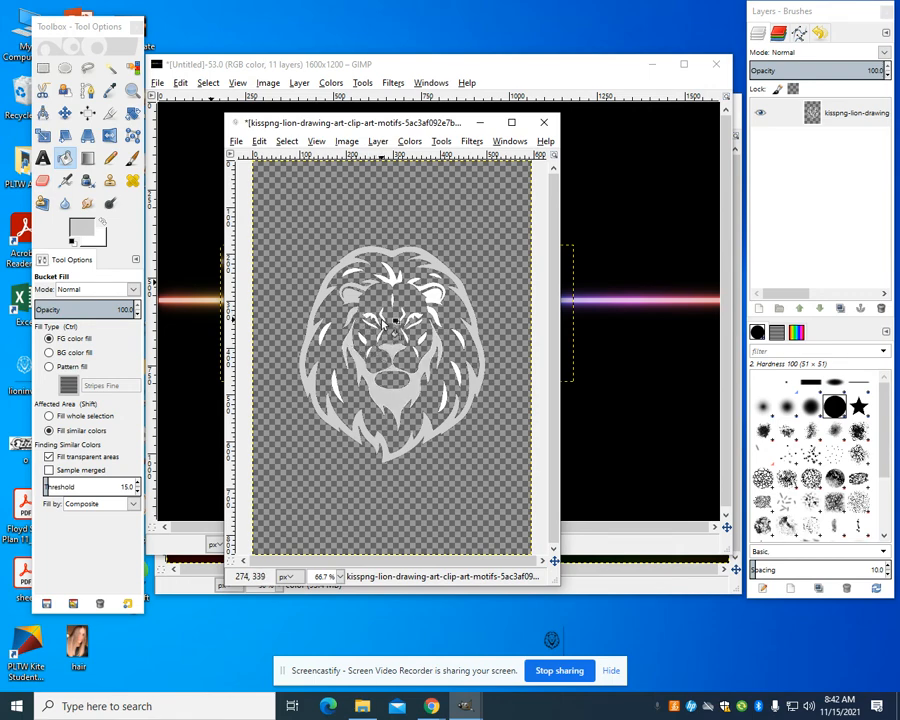
left_click(340, 576)
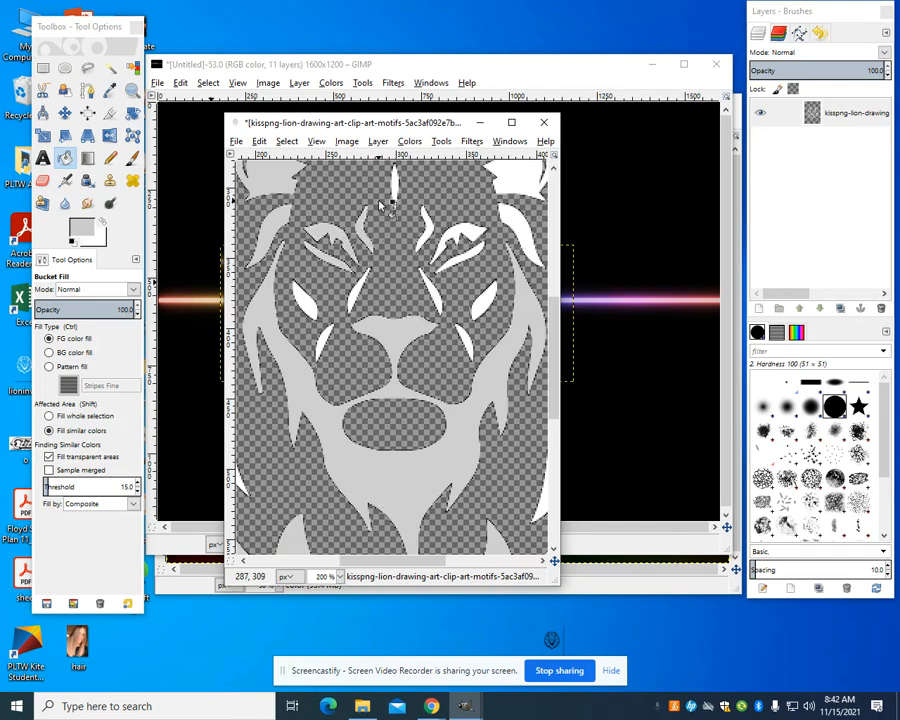
mouse_move(470, 238)
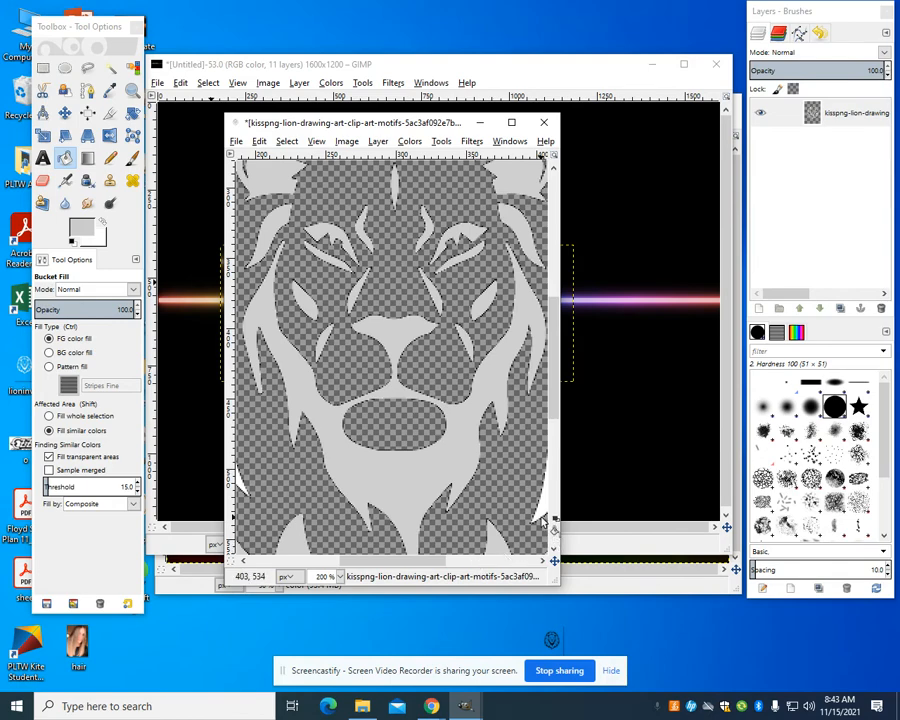
left_click(340, 576)
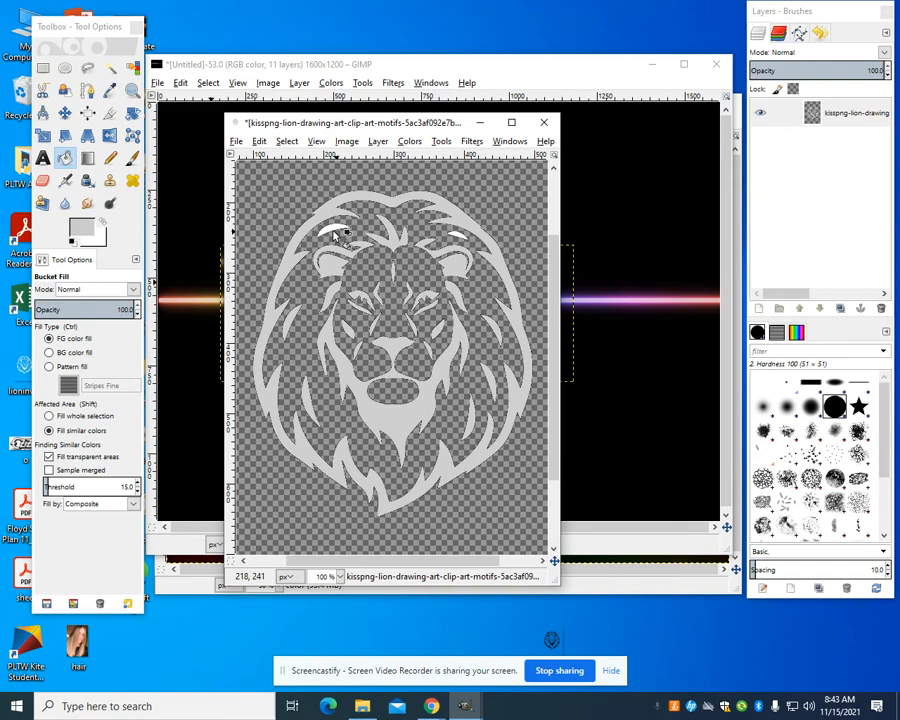
- Export the grey lion image as lion.png
left_click(236, 140)
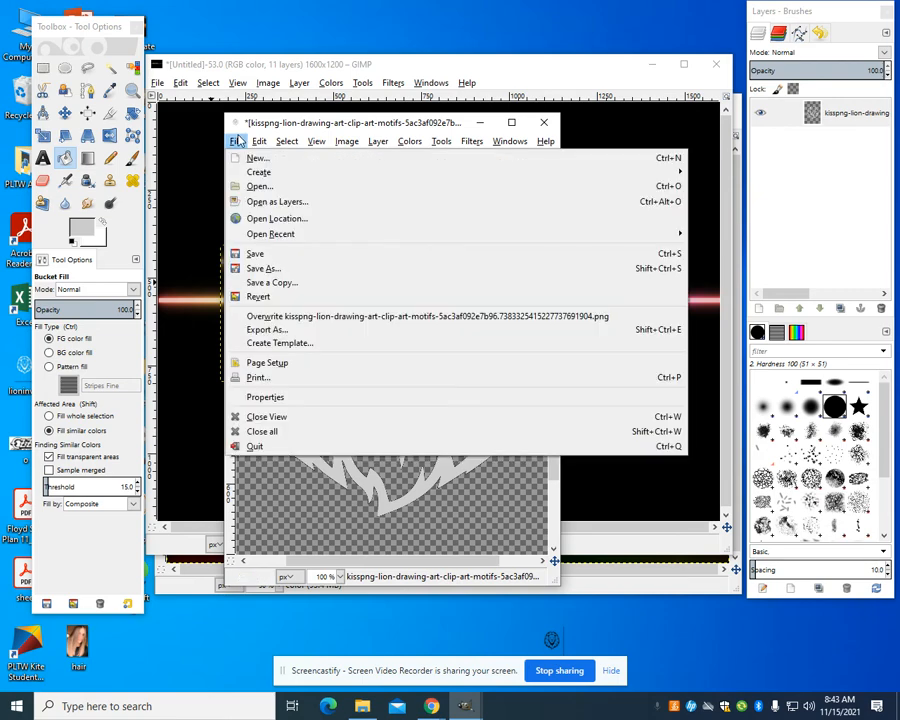
left_click(266, 328)
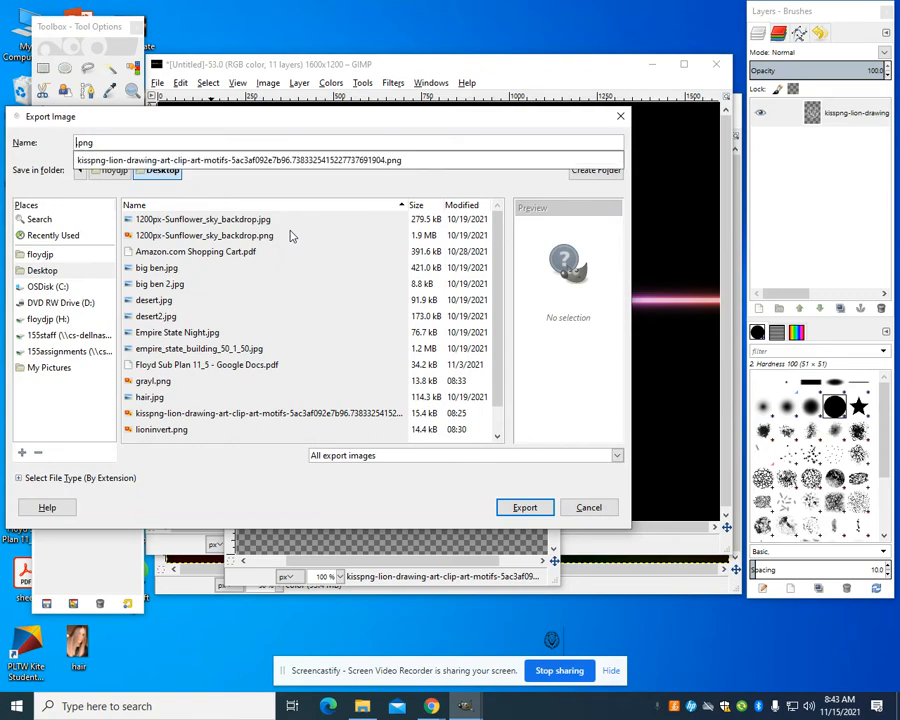
type("lion.png")
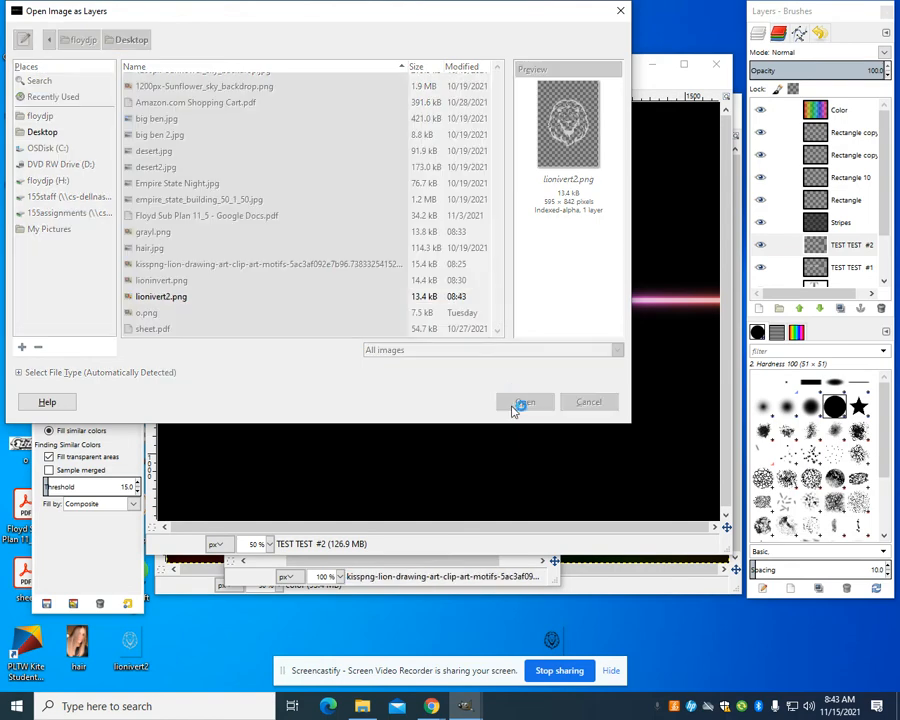
- Open the lion file as a layer in the logo image and select it in the Layers panel
left_click(524, 400)
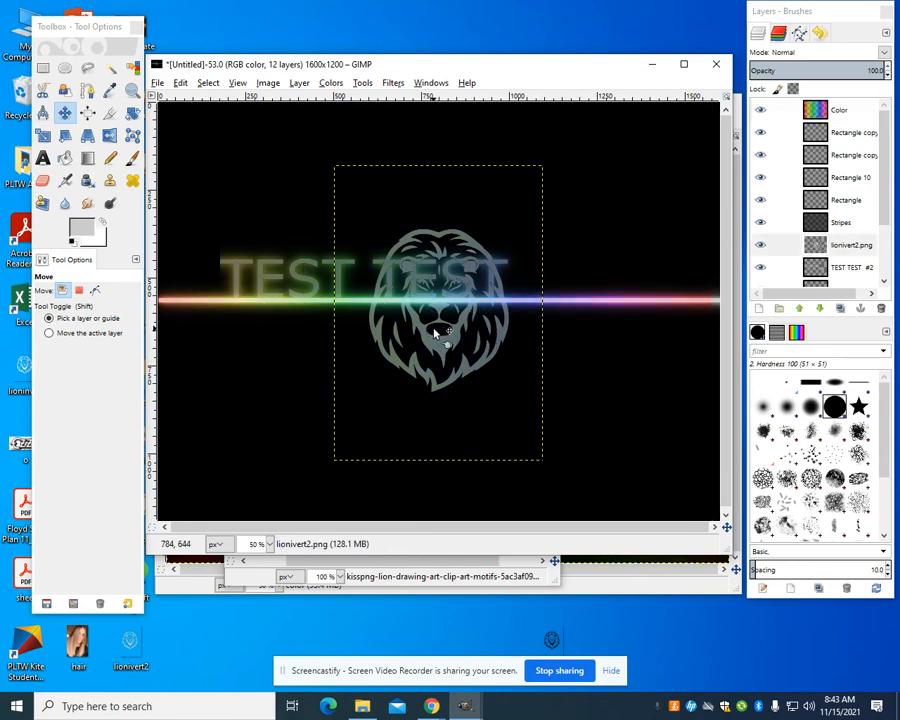
left_click(852, 244)
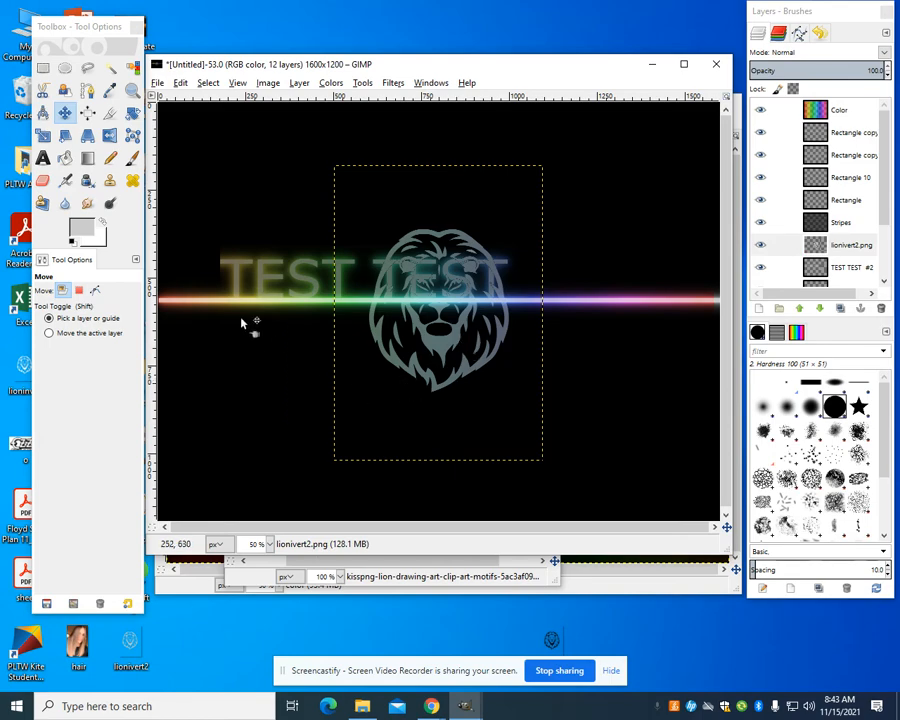
left_click(852, 244)
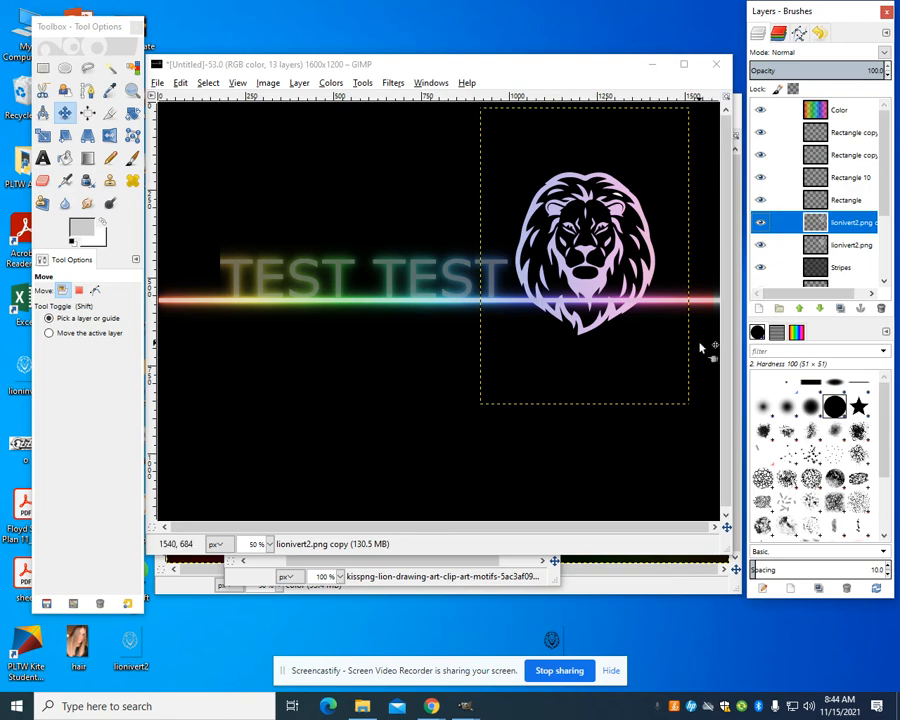
mouse_move(490, 168)
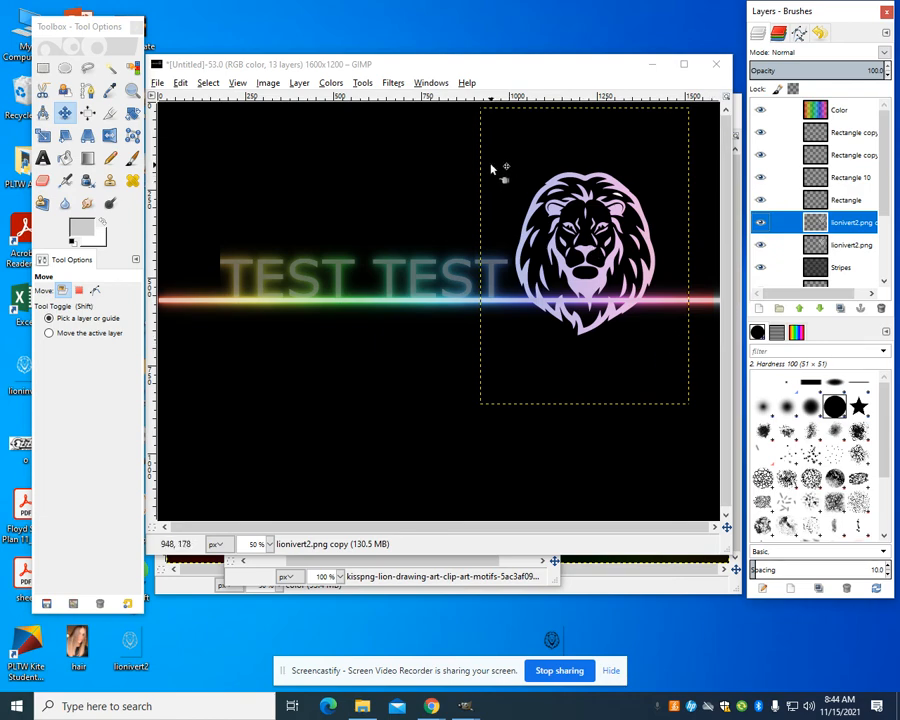
- Gaussian-blur the lion copy layer at radius 70 to create its glow
right_click(852, 222)
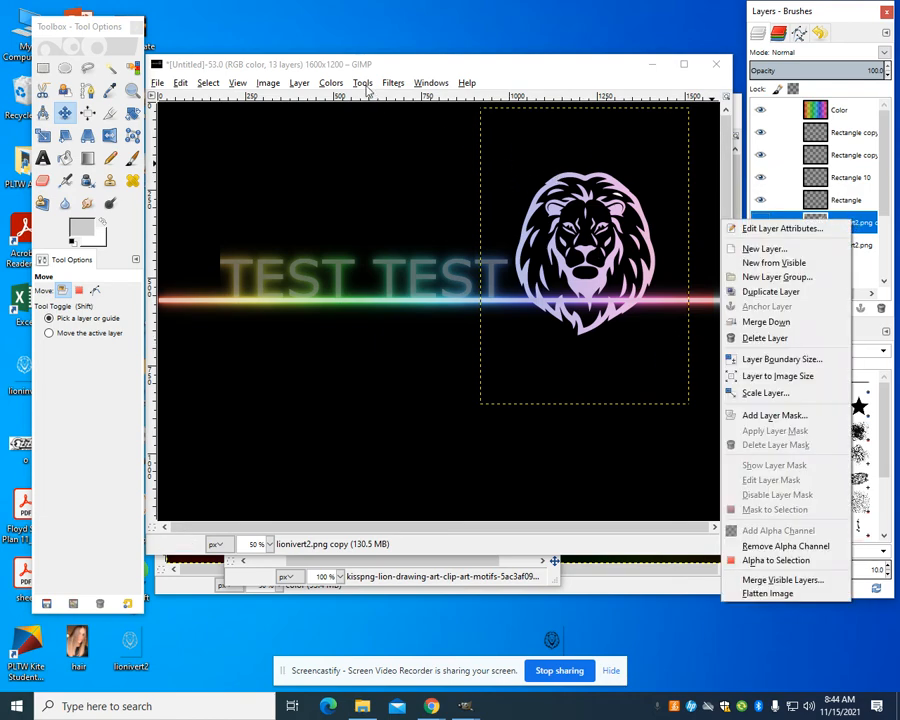
left_click(392, 82)
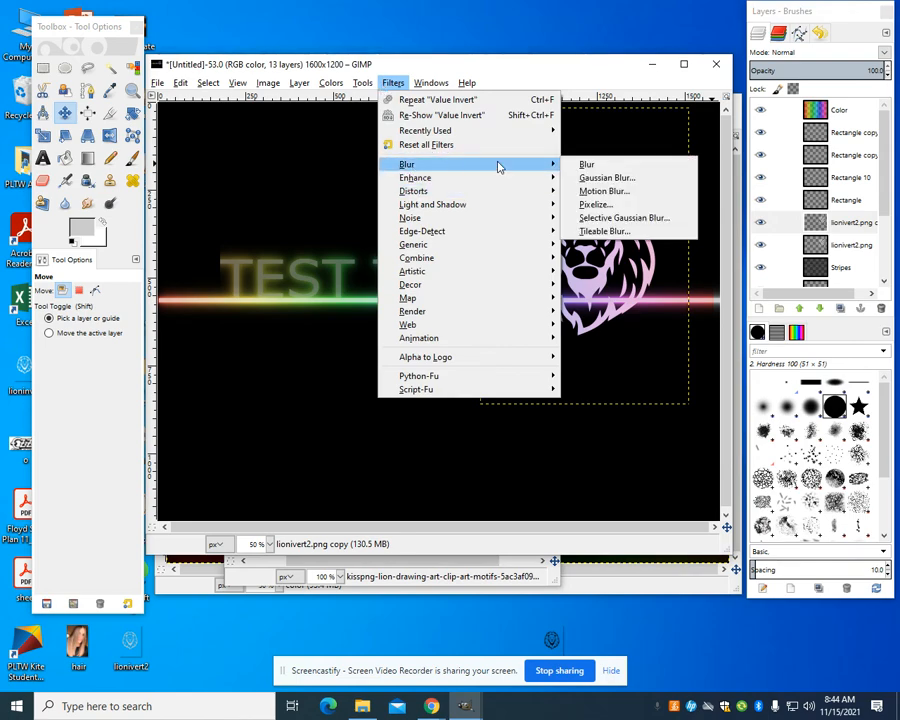
left_click(606, 176)
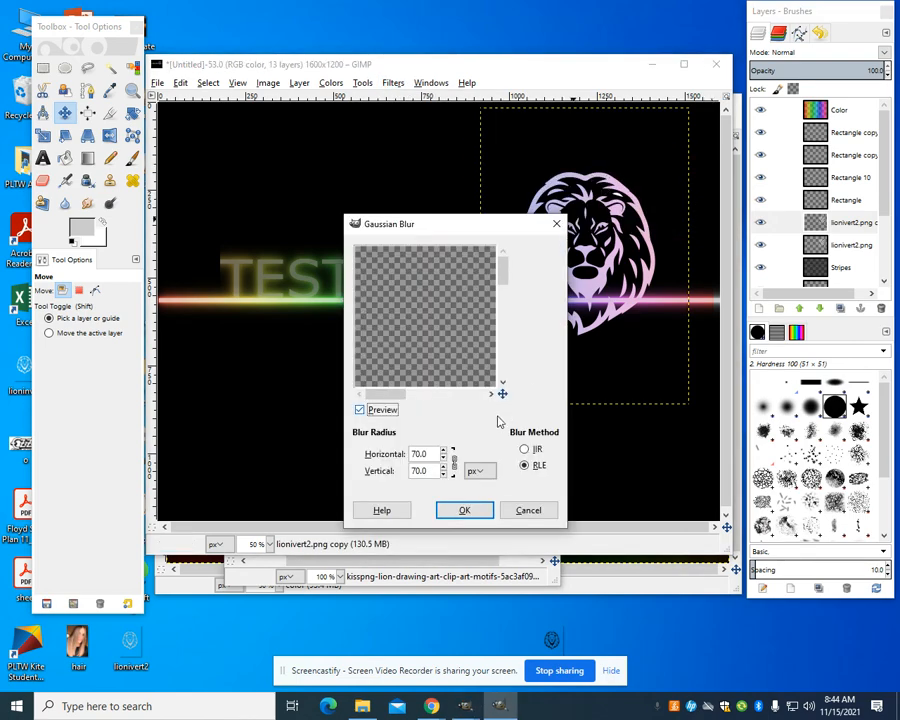
left_click(464, 510)
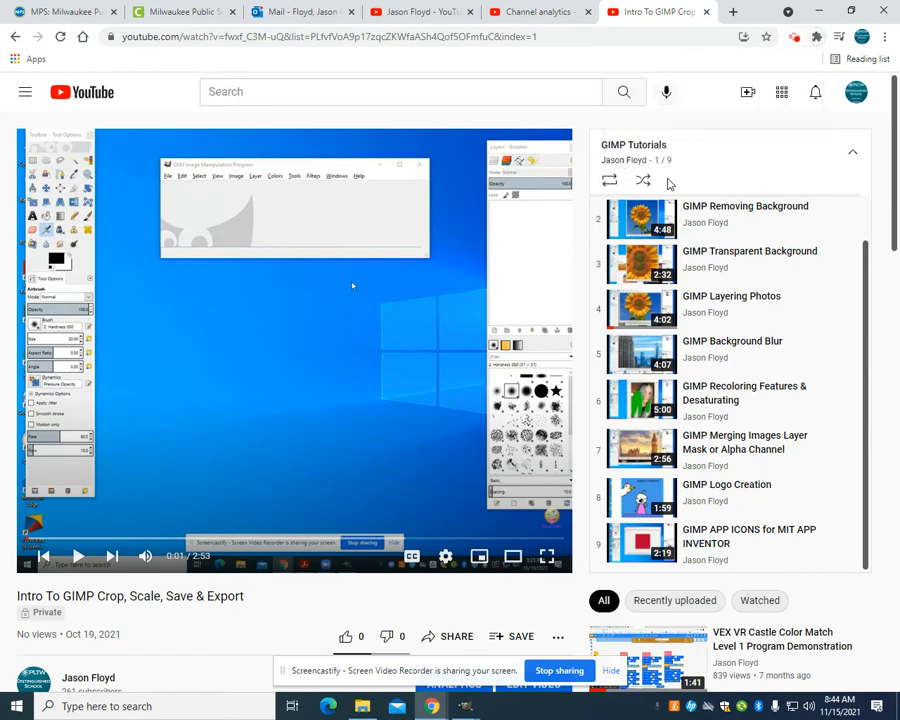
- Switch back from the YouTube playlist to the GIMP logo window
left_click(794, 36)
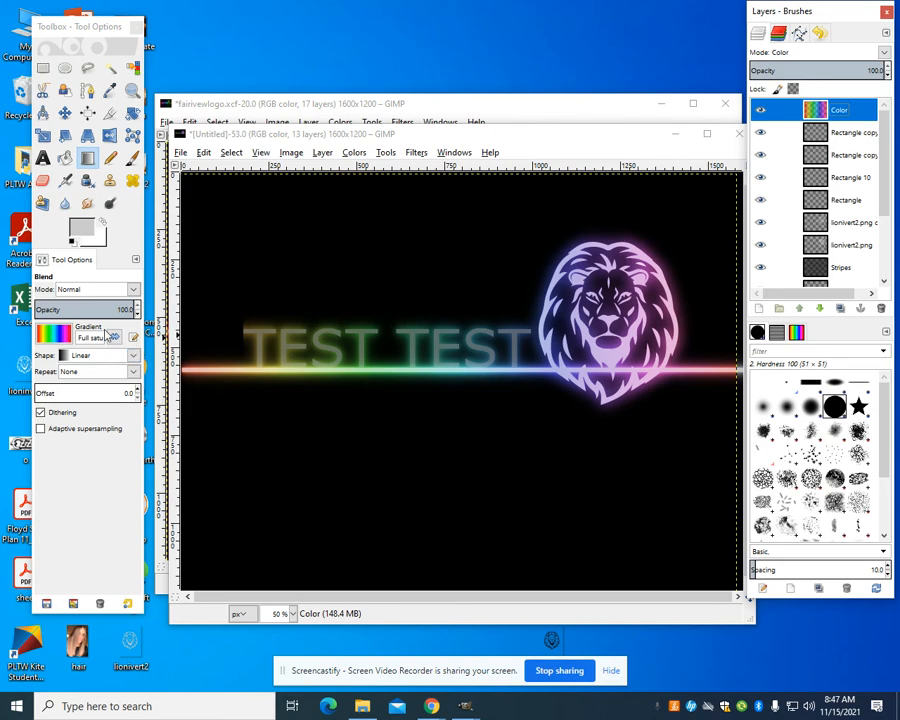
- Drag the new clouds layer down to sit just above the Background layer
left_click_drag(184, 312, 710, 310)
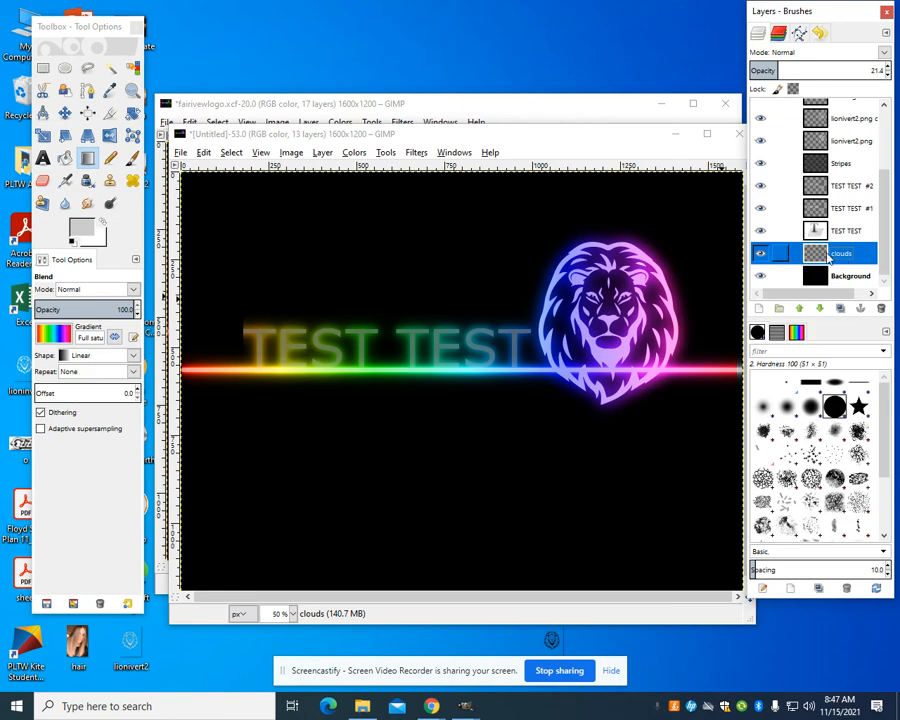
- Render Solid Noise with default settings onto the clouds layer
left_click(416, 152)
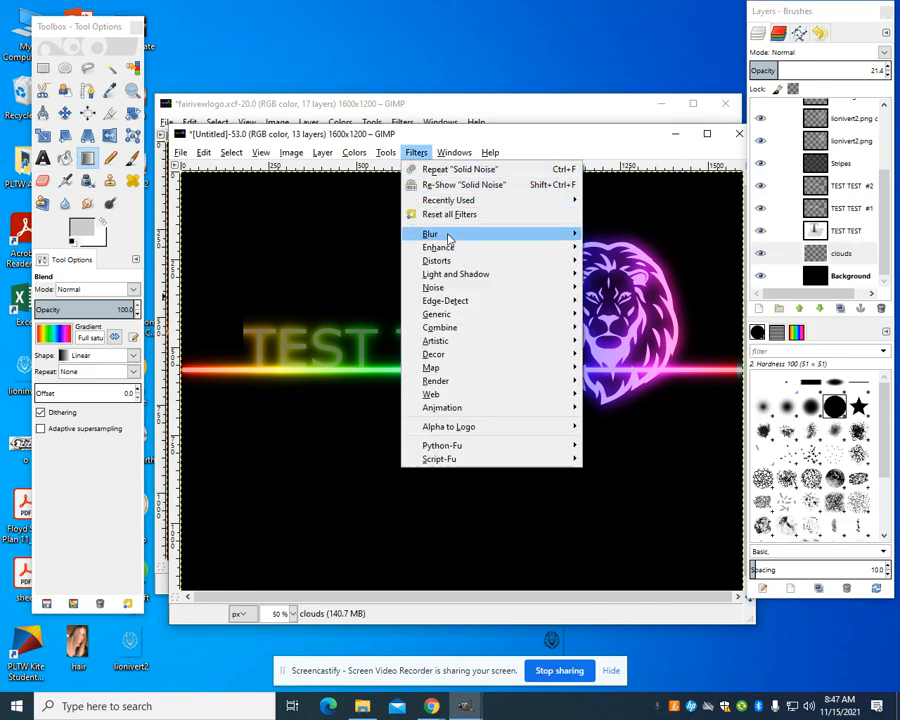
mouse_move(436, 380)
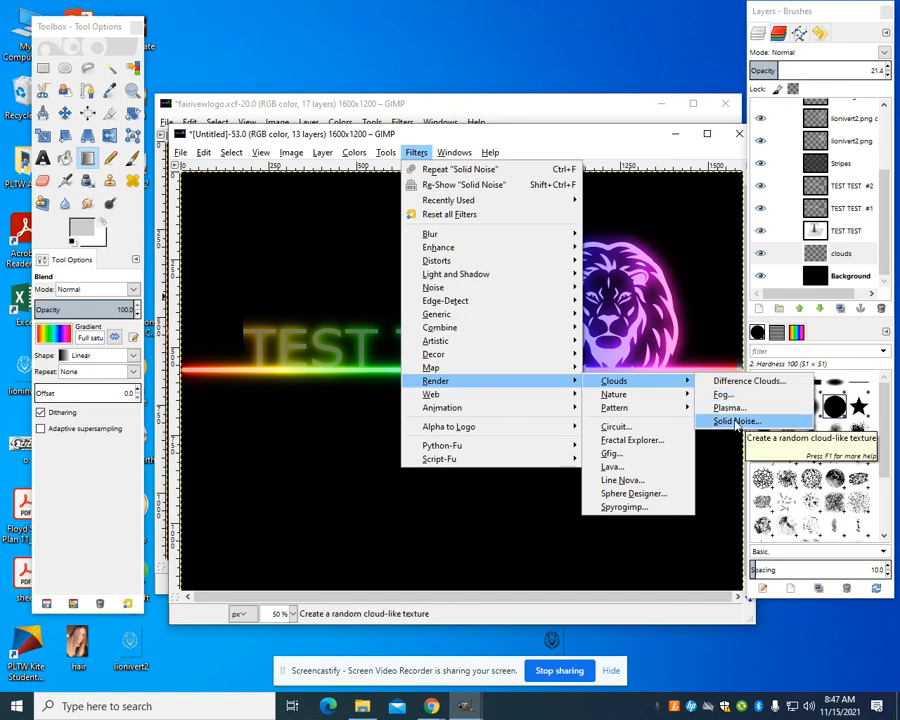
left_click(732, 420)
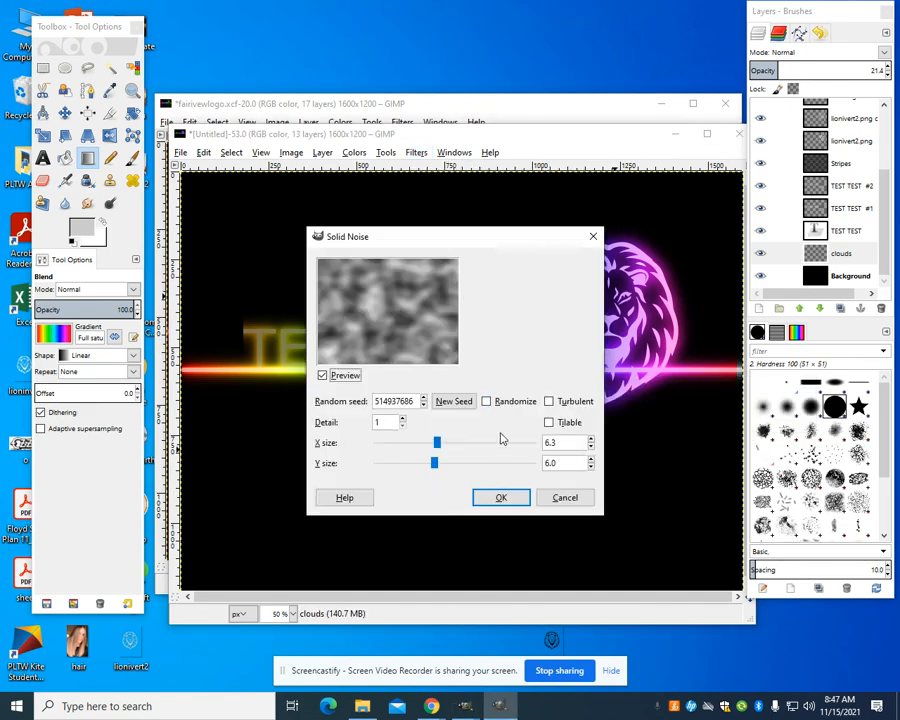
left_click(500, 496)
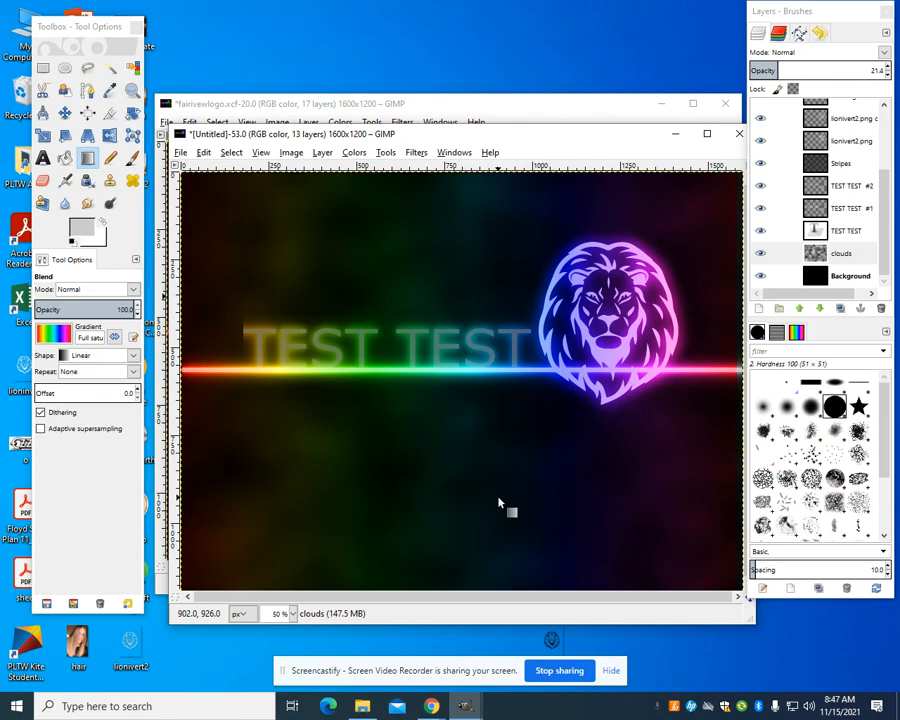
mouse_move(588, 150)
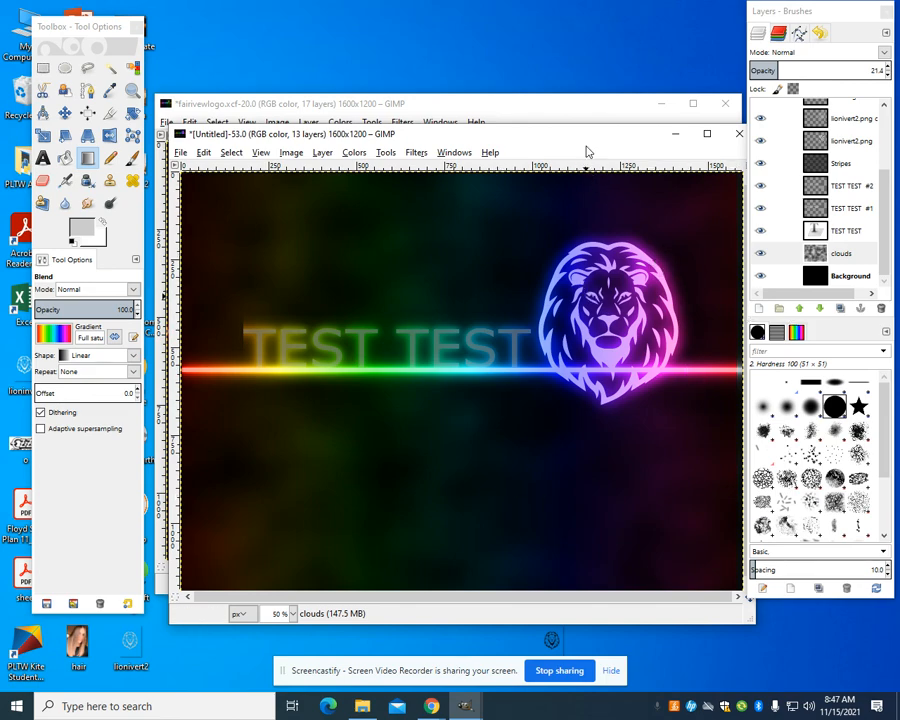